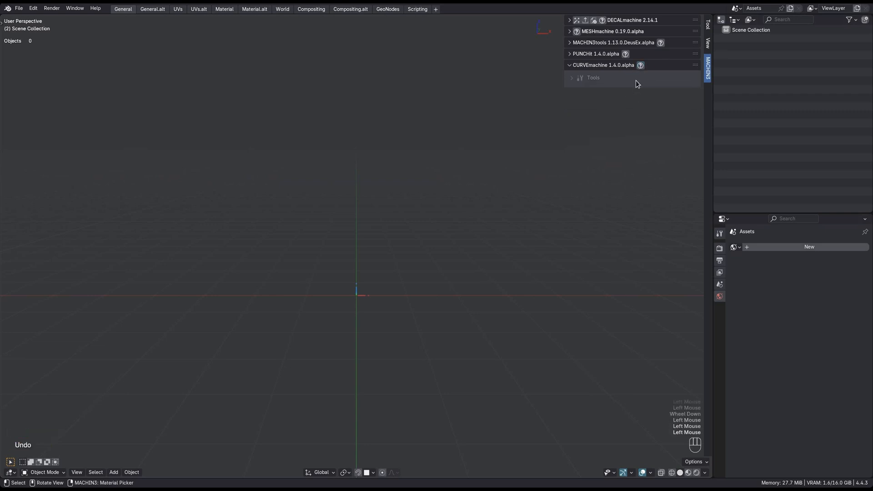
{"action": "mouse_move", "coordinate": [552, 147]}
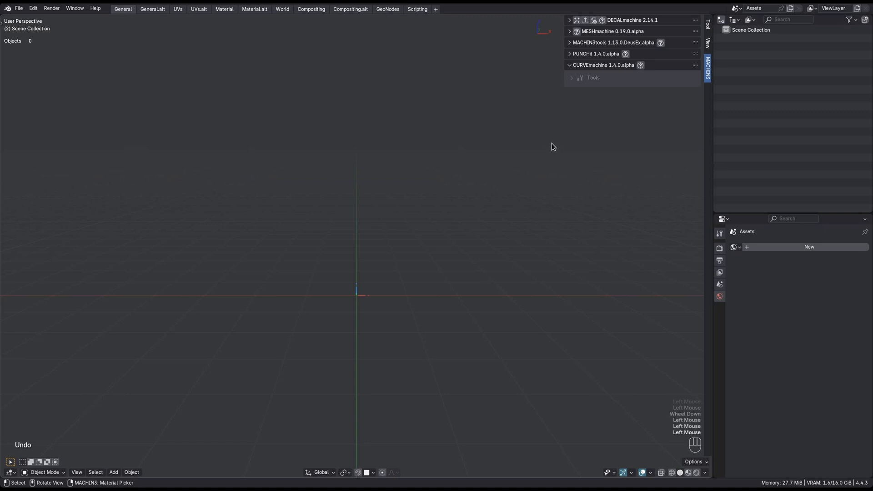
Expand the CURVEmachine Tools section showing its edit-mode availability note
{"action": "left_click", "coordinate": [571, 78]}
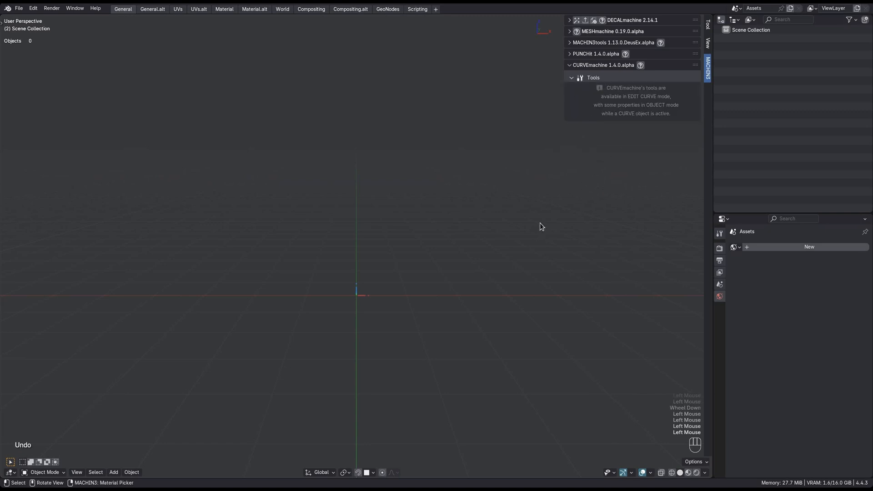
{"action": "mouse_move", "coordinate": [341, 276]}
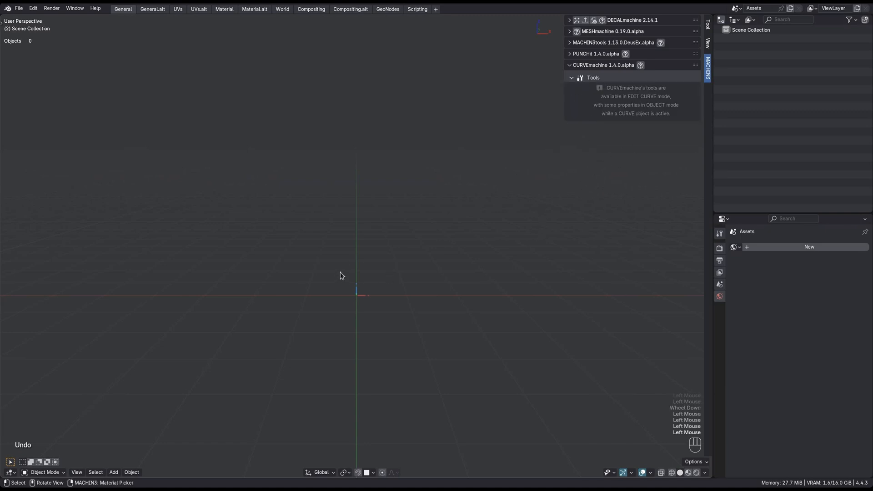
Add a Single Point Poly Curve to the scene via Shift+A
{"action": "key", "text": "shift+a"}
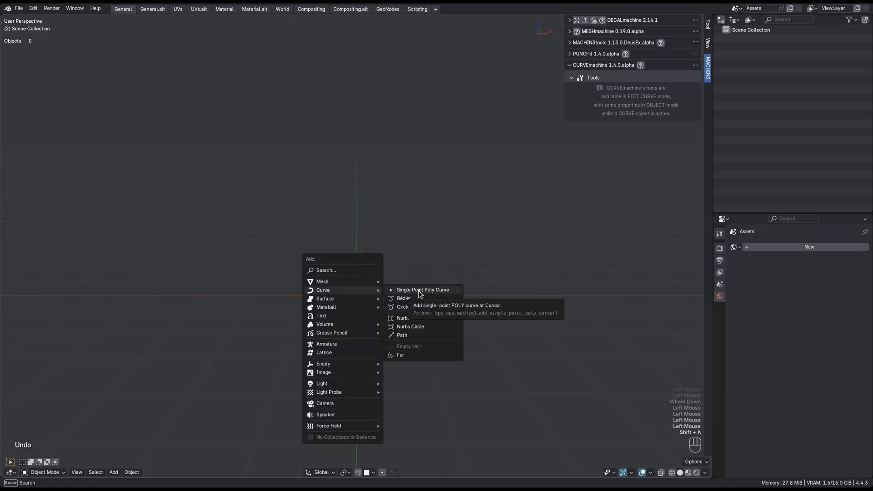
{"action": "left_click", "coordinate": [422, 289]}
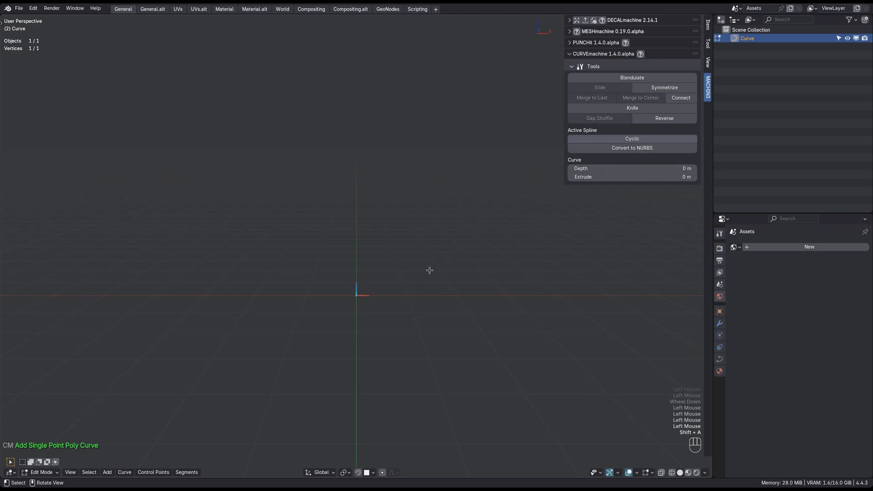
{"action": "mouse_move", "coordinate": [345, 291]}
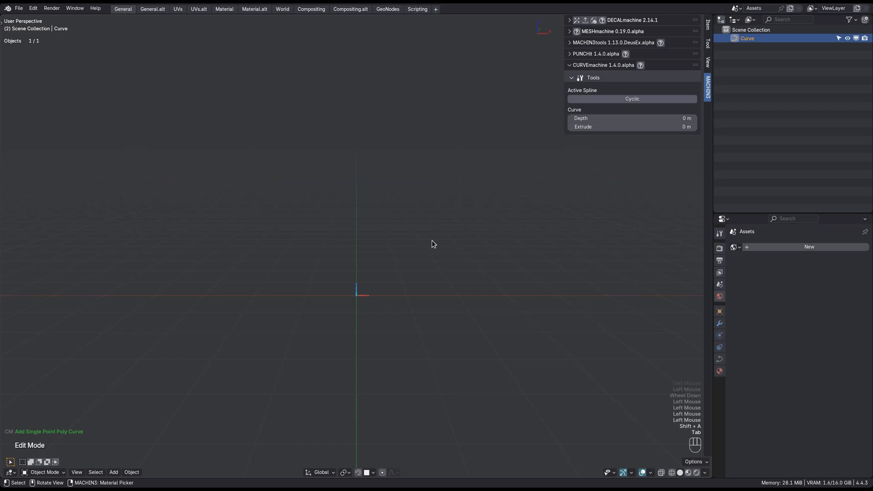
Extrude the curve point into an open five-point zigzag poly outline from the origin
{"action": "key", "text": "Tab"}
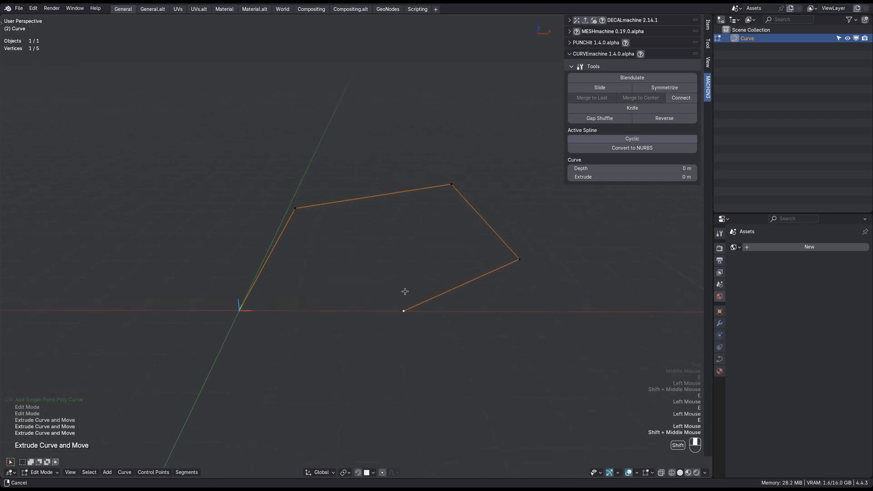
{"action": "left_click_drag", "start_coordinate": [404, 291], "coordinate": [379, 256]}
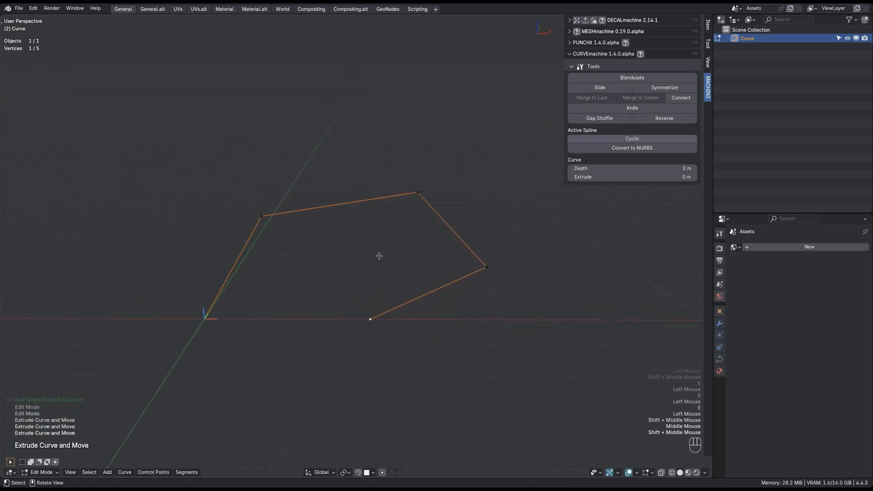
{"action": "right_click", "coordinate": [380, 256]}
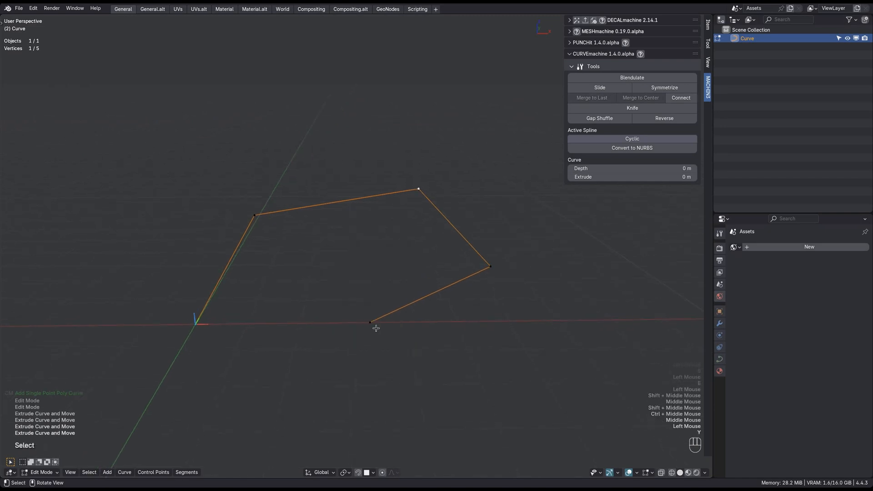
{"action": "mouse_move", "coordinate": [632, 77]}
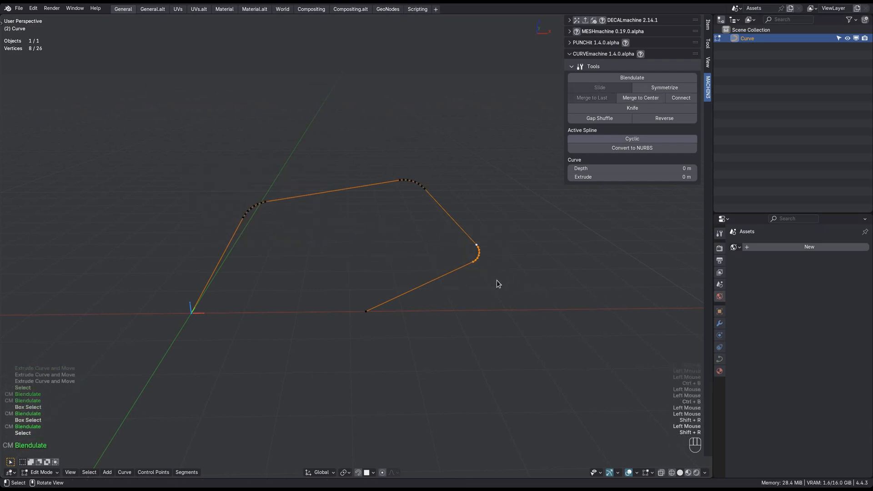
{"action": "mouse_move", "coordinate": [372, 253]}
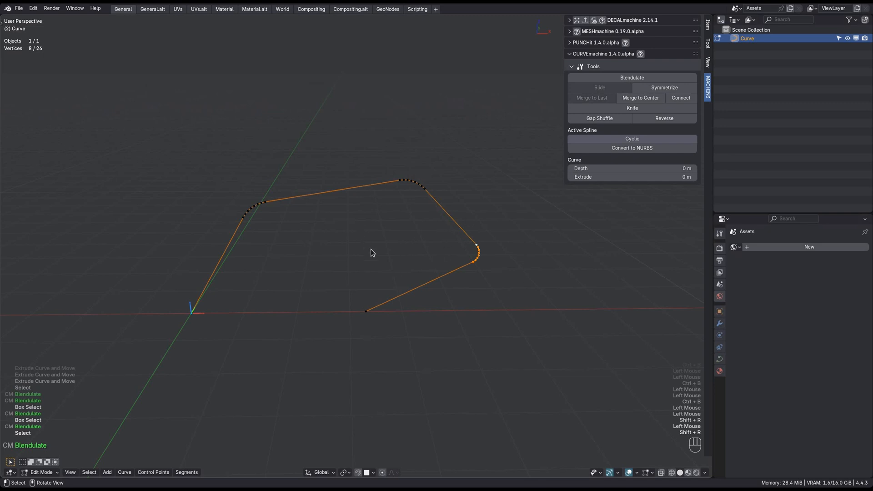
{"action": "mouse_move", "coordinate": [403, 239]}
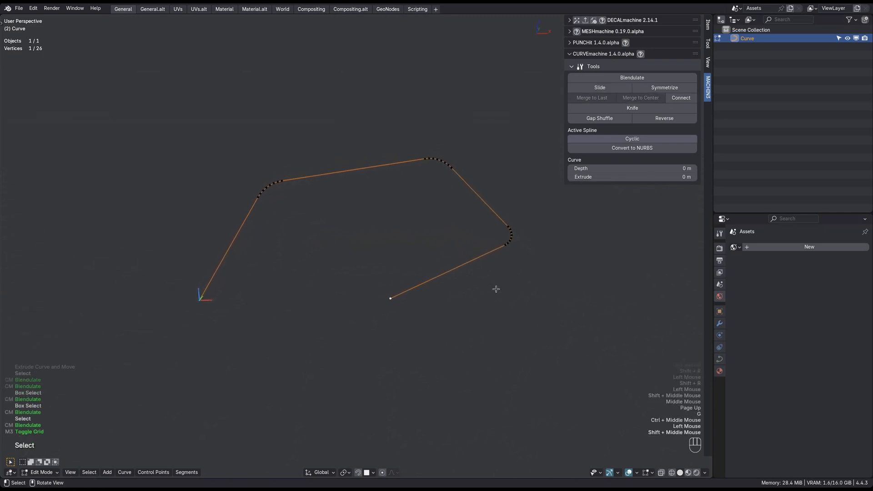
{"action": "mouse_move", "coordinate": [367, 299]}
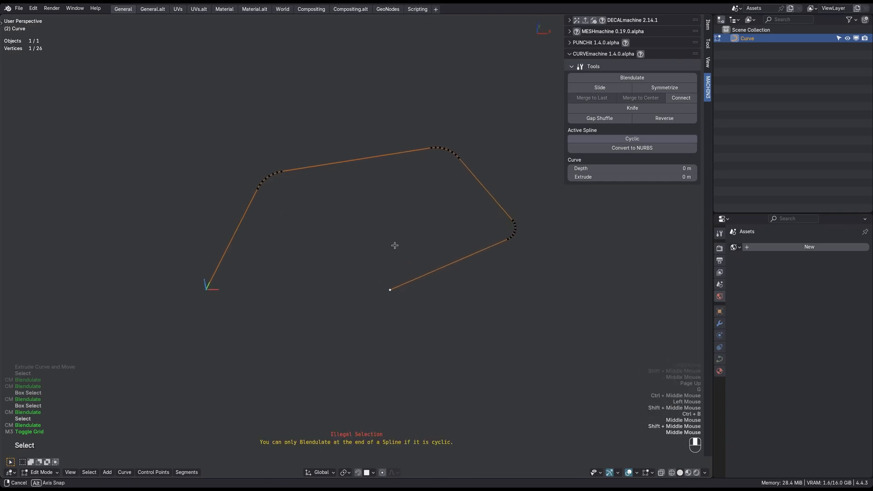
Make the outline Cyclic and Blendulate the origin corner into an arc
{"action": "left_click", "coordinate": [631, 138]}
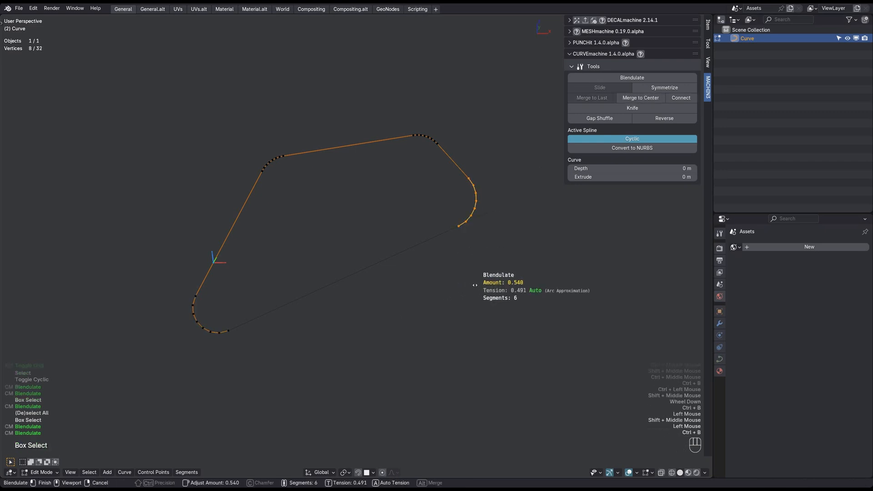
{"action": "key", "text": "alt"}
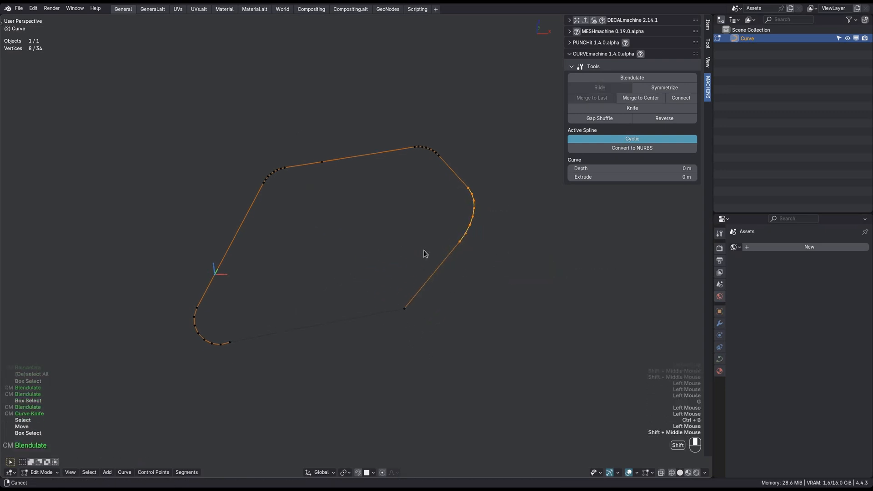
Select the remaining sharp corner point and round it so every corner is curved
{"action": "scroll", "scroll_direction": "up", "scroll_amount": 3}
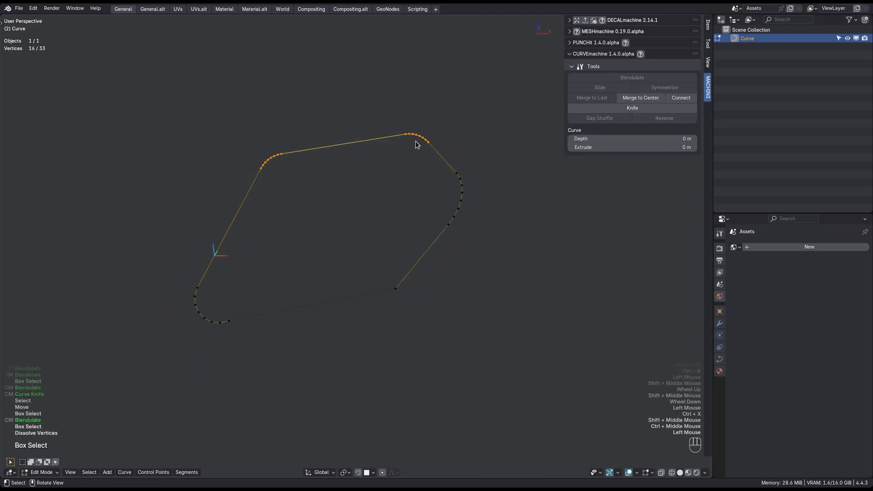
{"action": "left_click", "coordinate": [600, 118]}
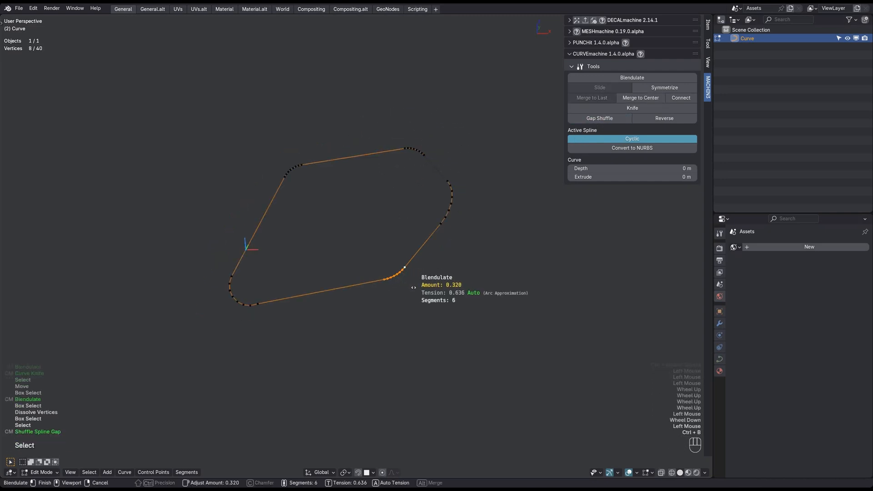
{"action": "mouse_move", "coordinate": [422, 294]}
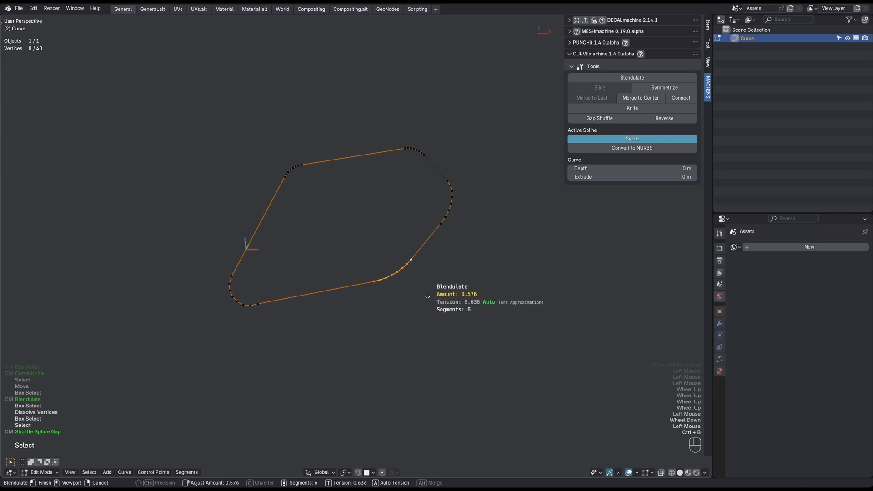
{"action": "mouse_move", "coordinate": [423, 298]}
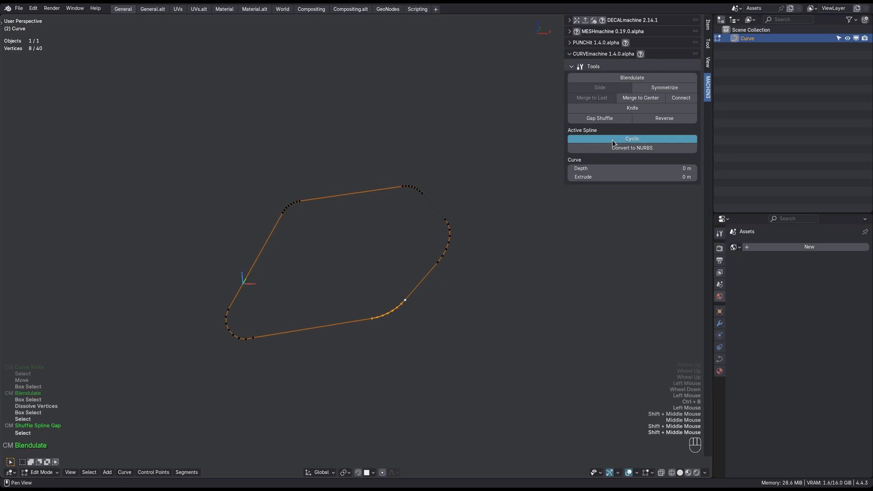
Reverse and smooth the spline, with Curve Depth 0.11 m and Extrude 0.26 m
{"action": "left_click", "coordinate": [664, 118]}
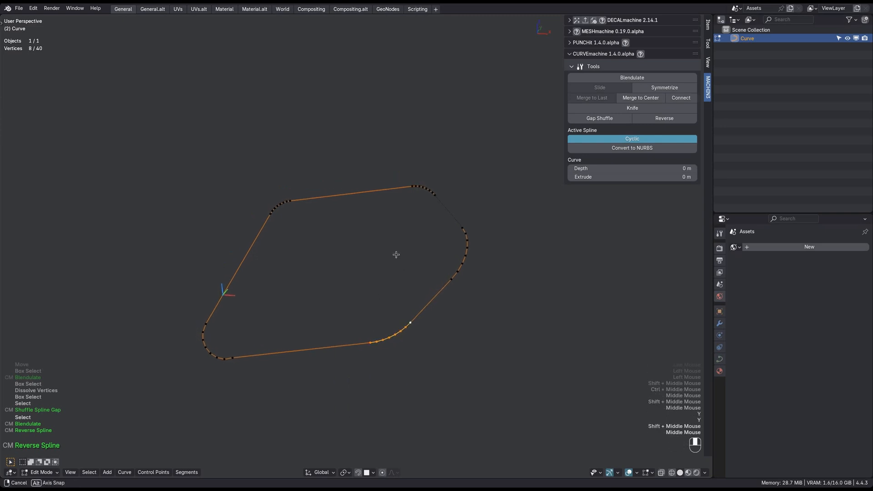
{"action": "left_click", "coordinate": [633, 138]}
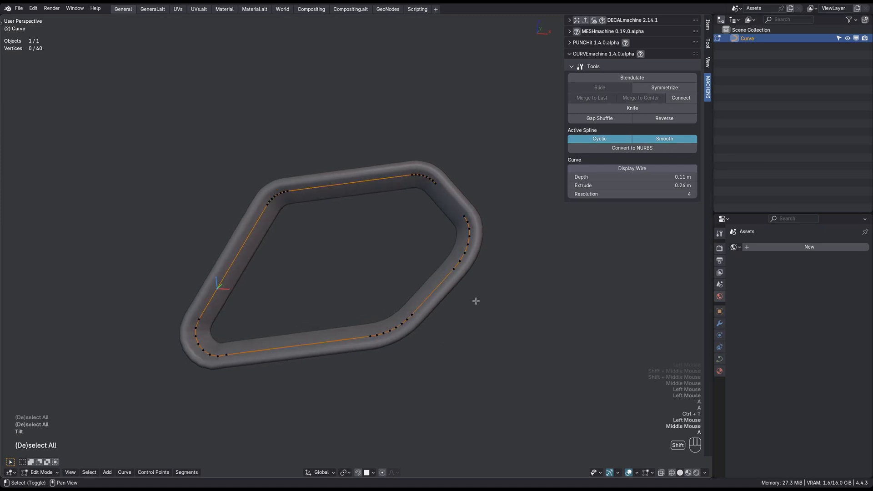
{"action": "mouse_move", "coordinate": [632, 147]}
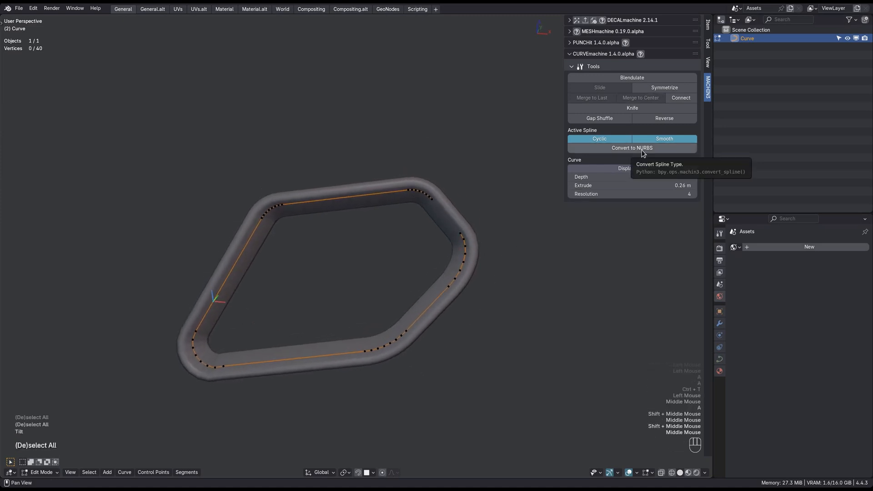